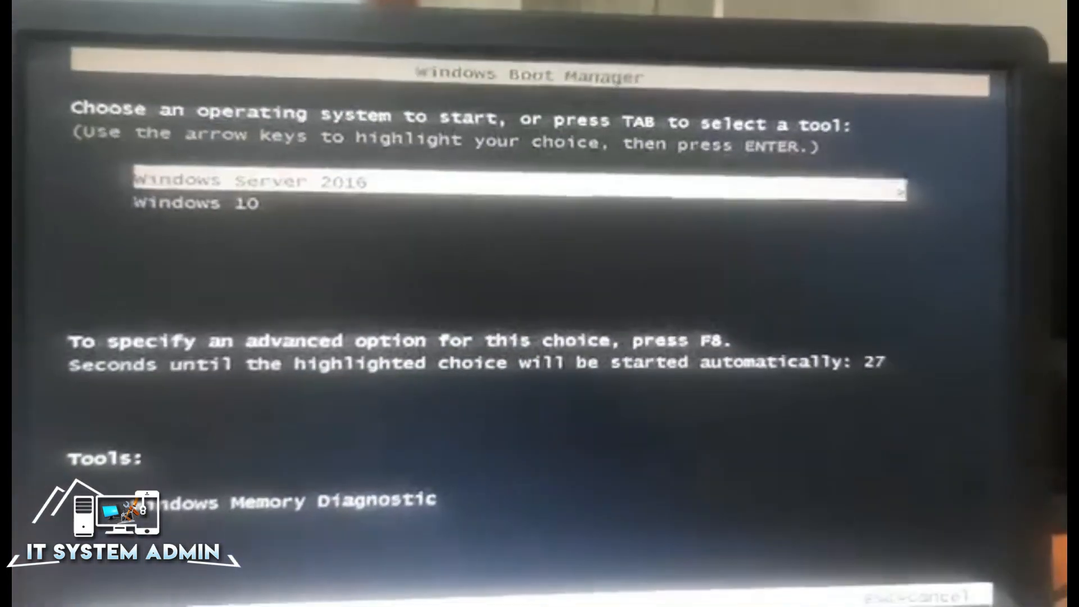
Step: Move TOSHIBA DT01ACA200 up so it sits directly below the HP SSD
{"action": "key", "text": "Down"}
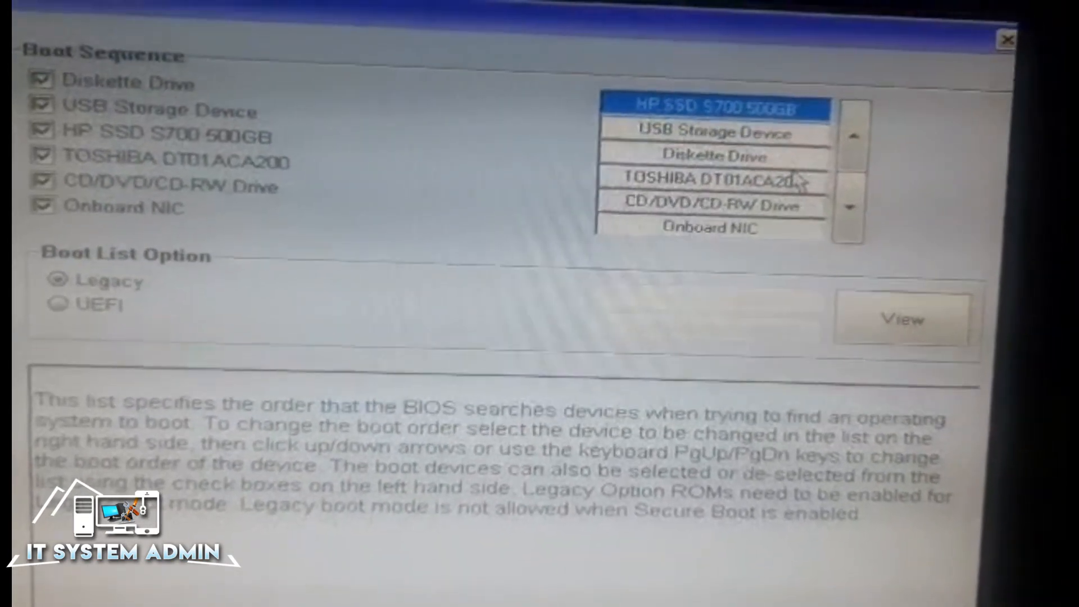
{"action": "left_click", "coordinate": [709, 179]}
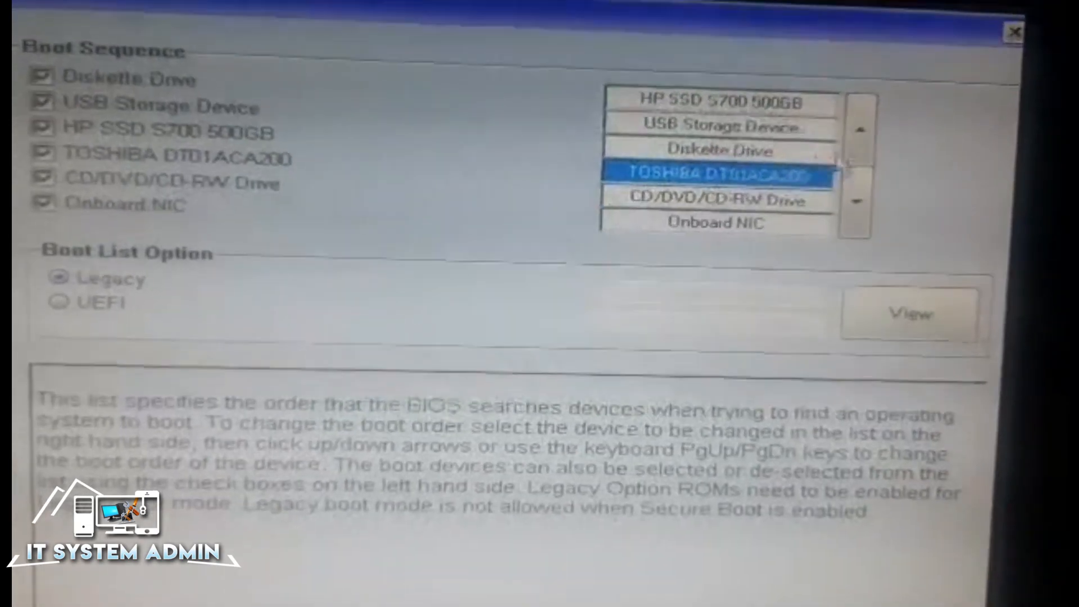
{"action": "left_click", "coordinate": [862, 128]}
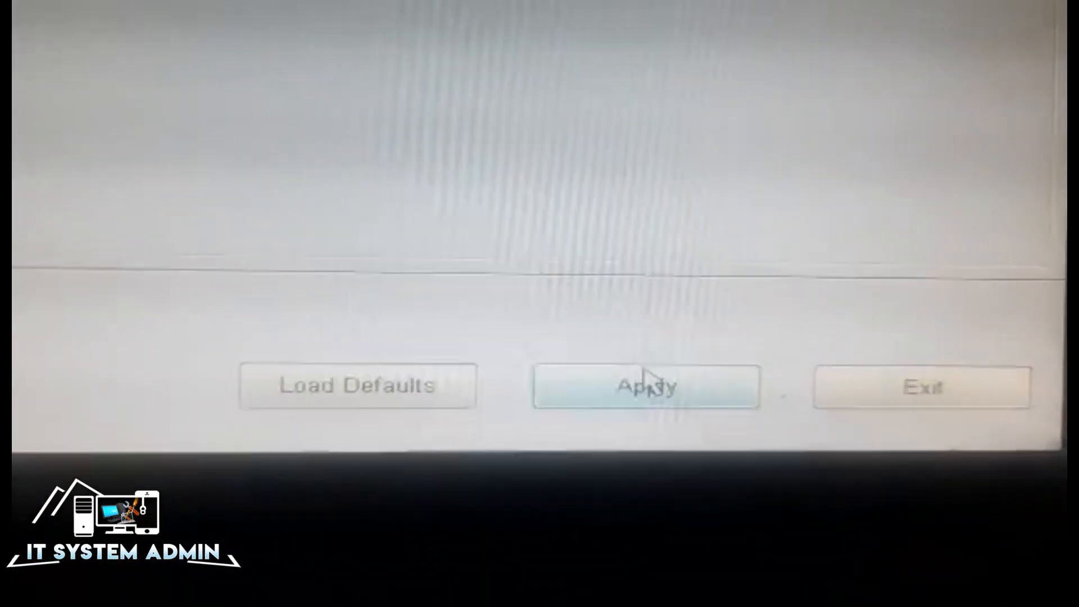
Step: Apply the new boot order and exit setup to restart the computer
{"action": "left_click", "coordinate": [645, 385]}
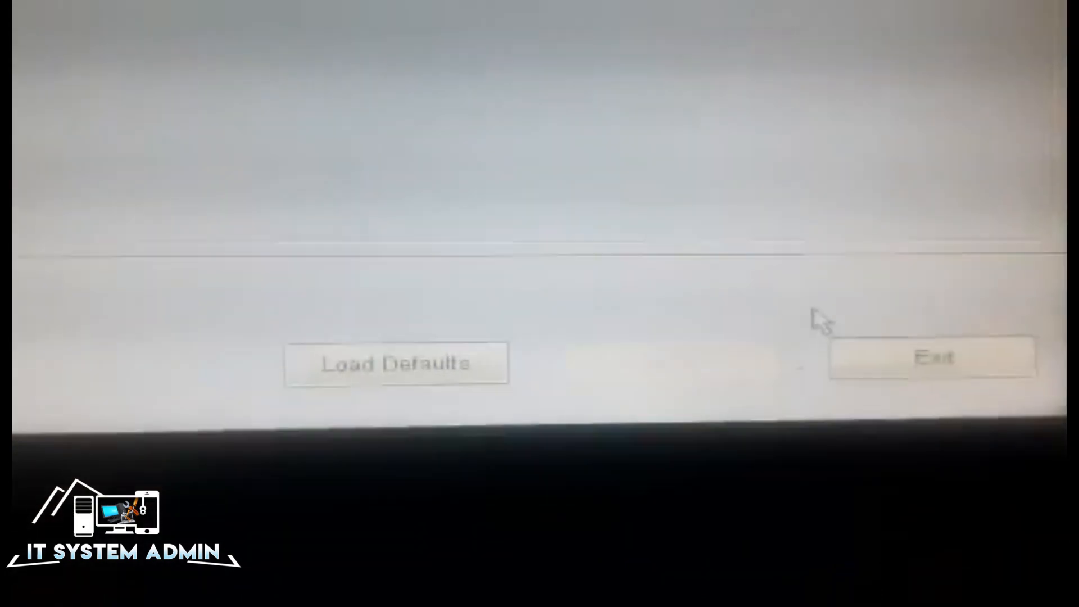
{"action": "left_click", "coordinate": [932, 358]}
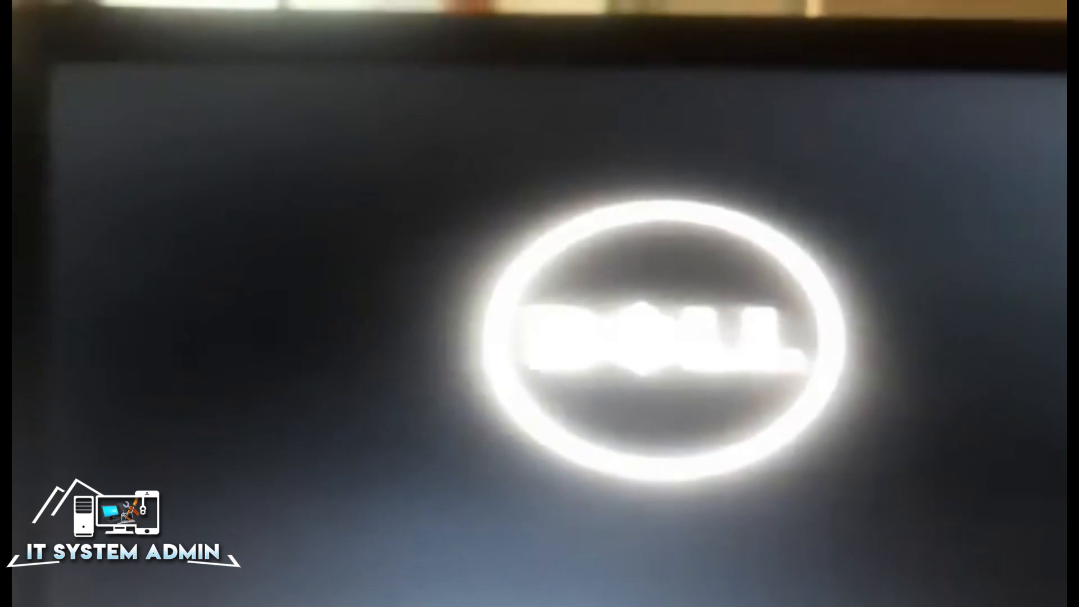